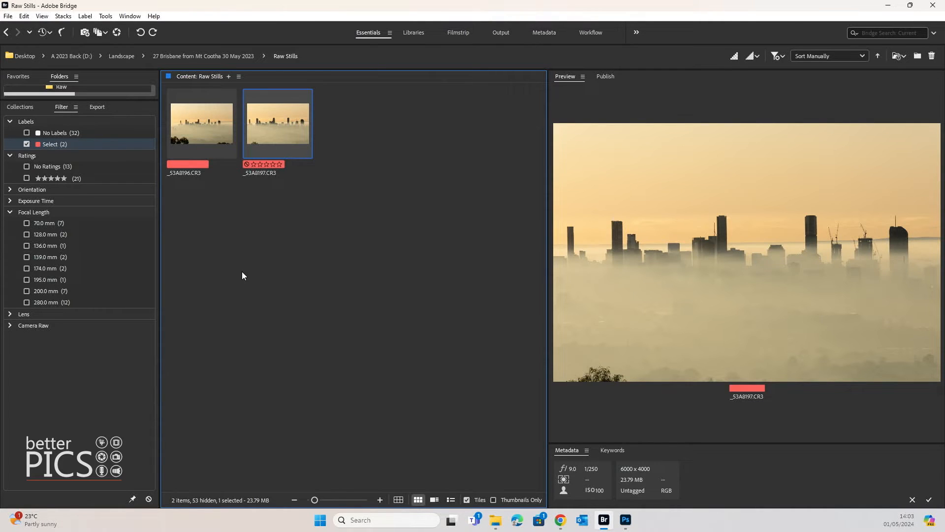
mouse_move(361, 190)
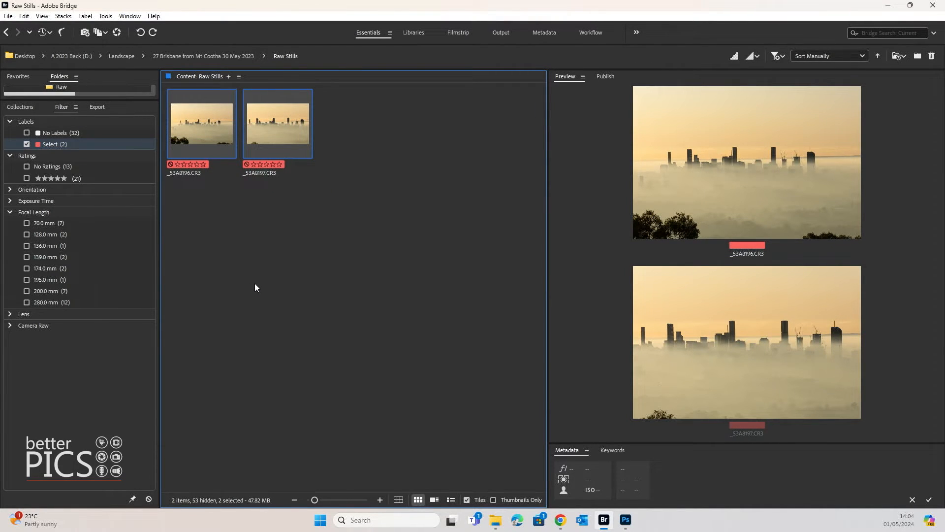
mouse_move(347, 236)
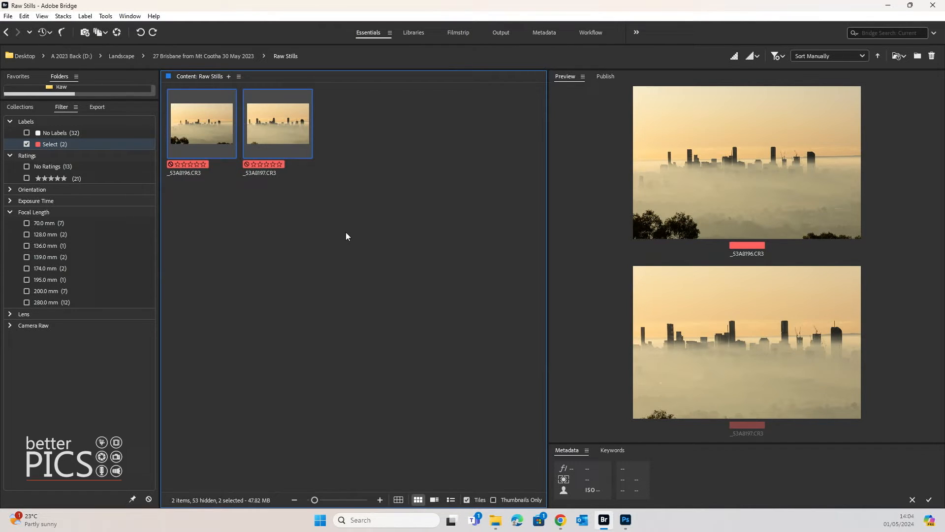
mouse_move(343, 234)
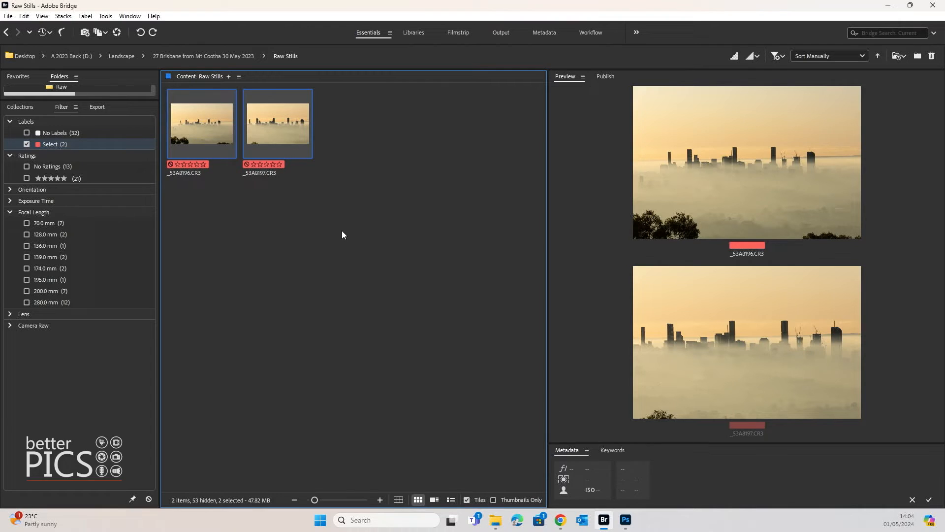
mouse_move(345, 224)
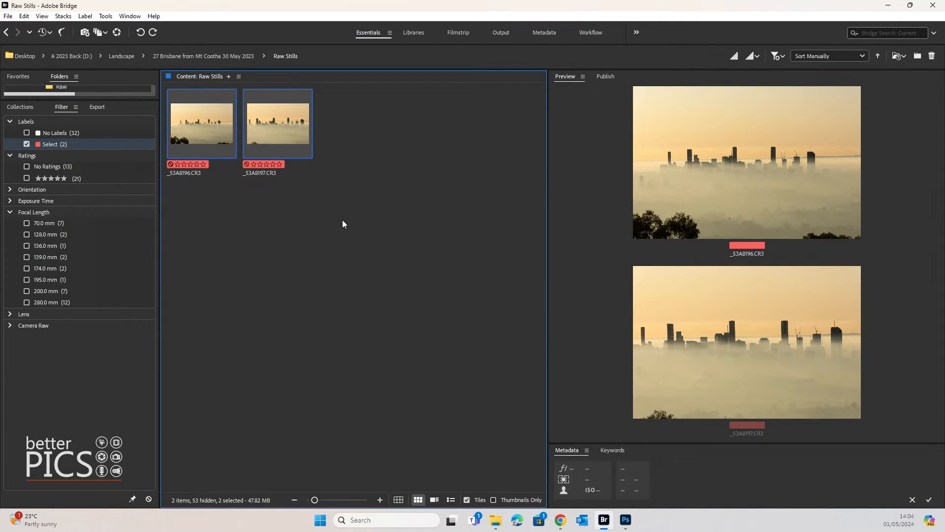
Bring the first skyline raw _53A8196.CR3 into Camera Raw for editing.
left_click(278, 125)
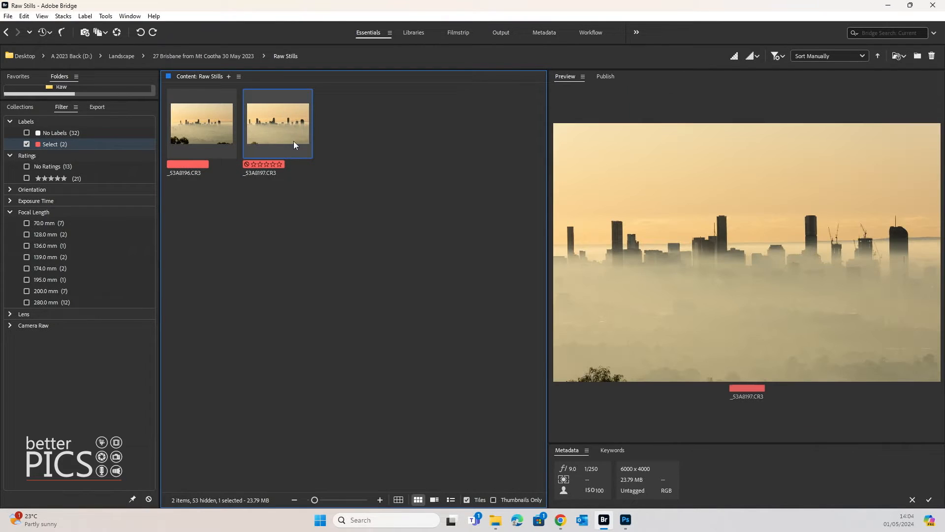
left_click(201, 125)
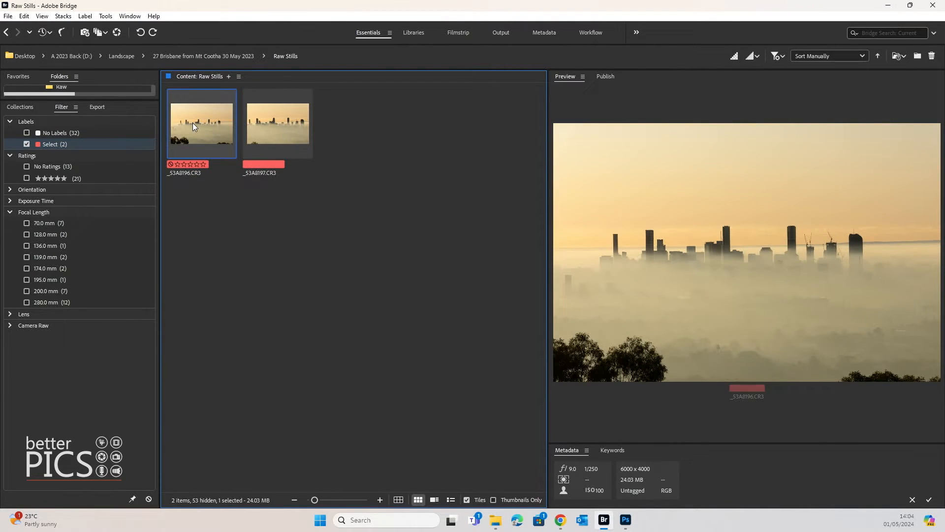
right_click(193, 126)
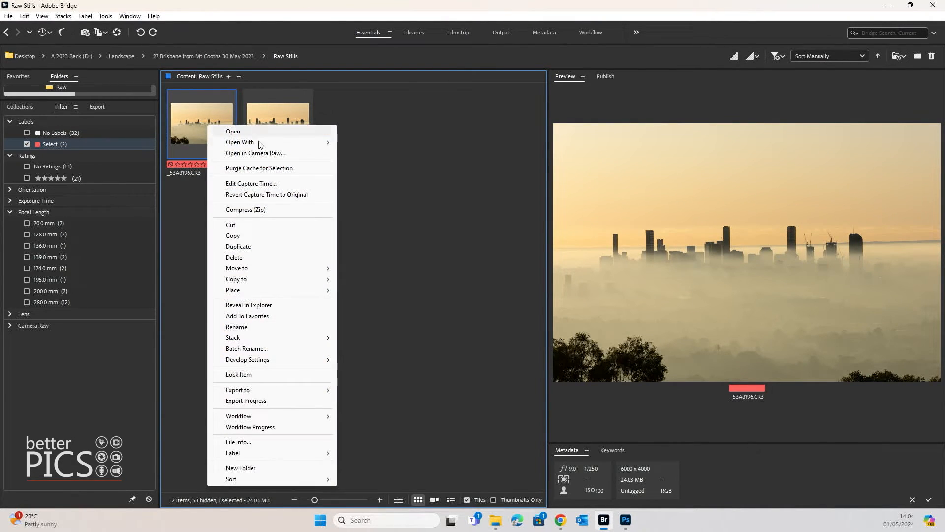
left_click(255, 153)
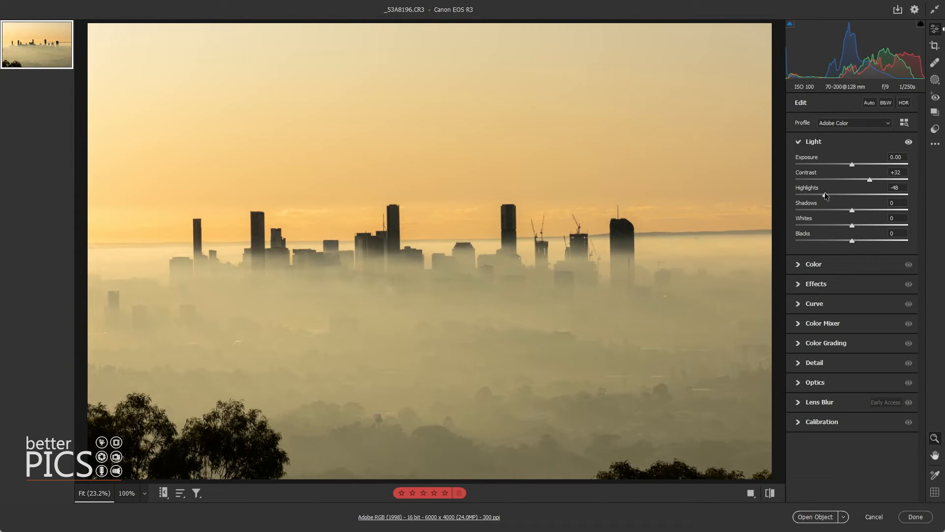
Lower exposure to -0.20 and straighten the tilted horizon along the fog line.
left_click_drag(852, 164, 849, 165)
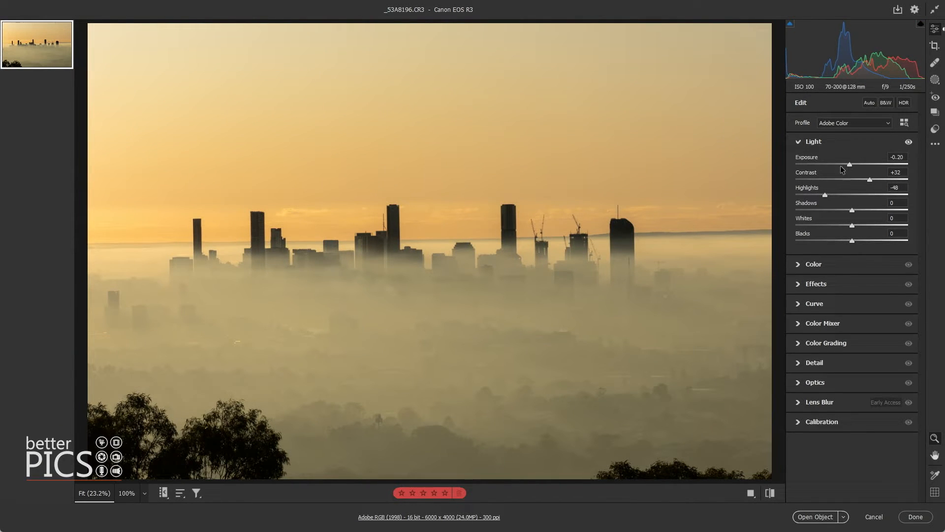
left_click(938, 45)
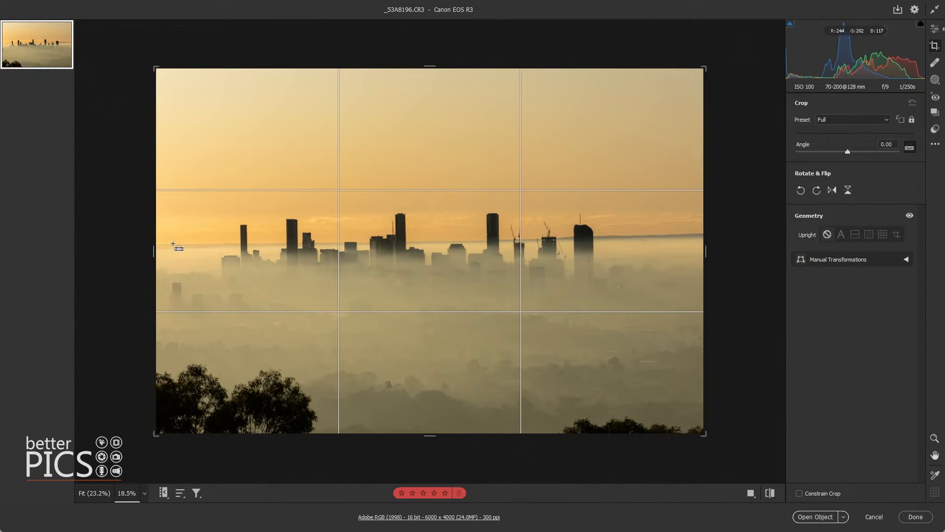
left_click_drag(176, 244, 653, 237)
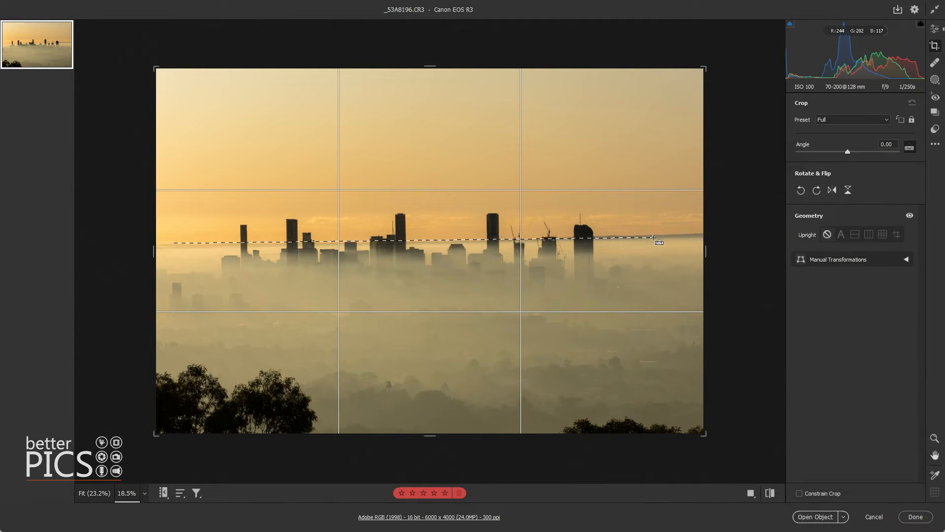
left_click(936, 32)
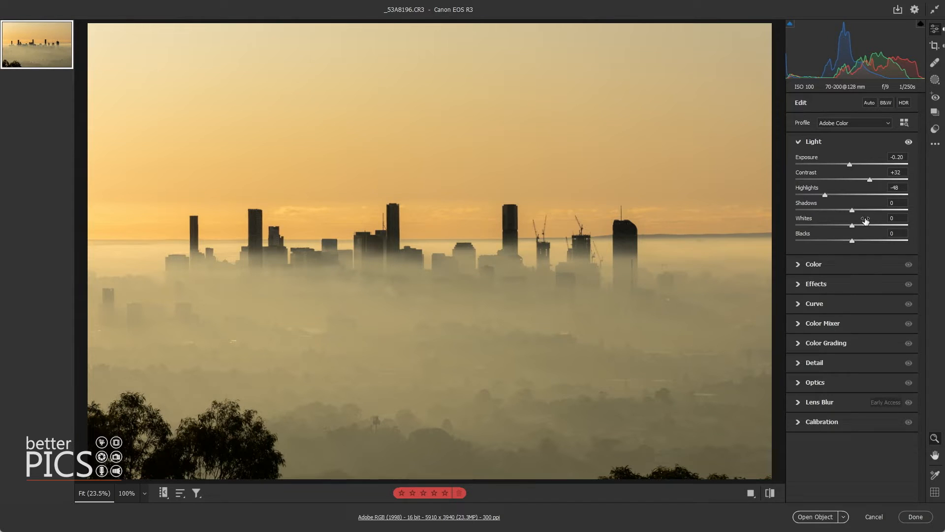
In the Color panel set Vibrance +23, Saturation +9 and Tint +12 for warmer sunrise tones.
left_click(813, 264)
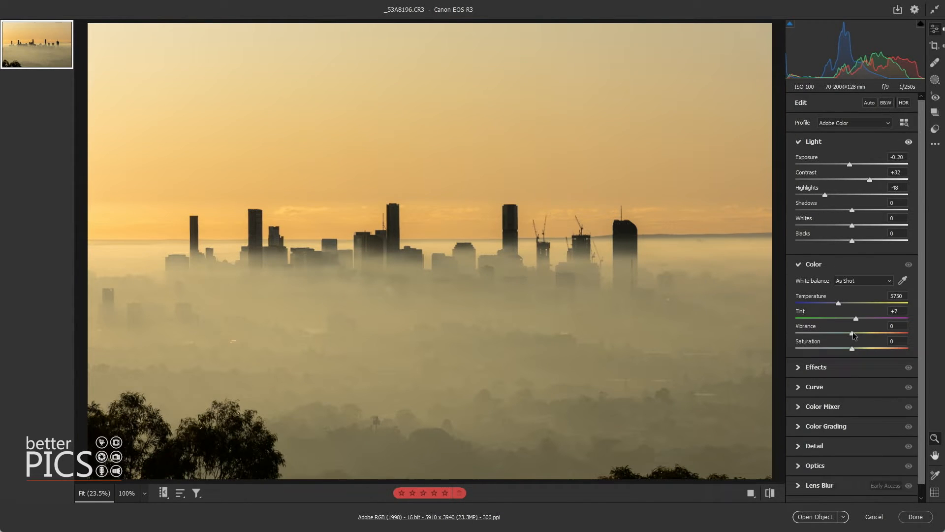
left_click_drag(851, 333, 866, 333)
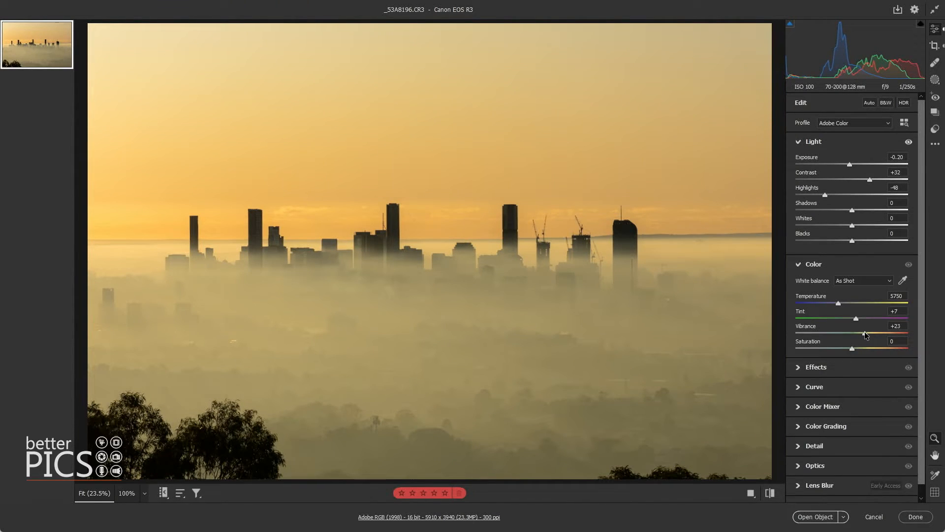
left_click_drag(852, 349, 857, 349)
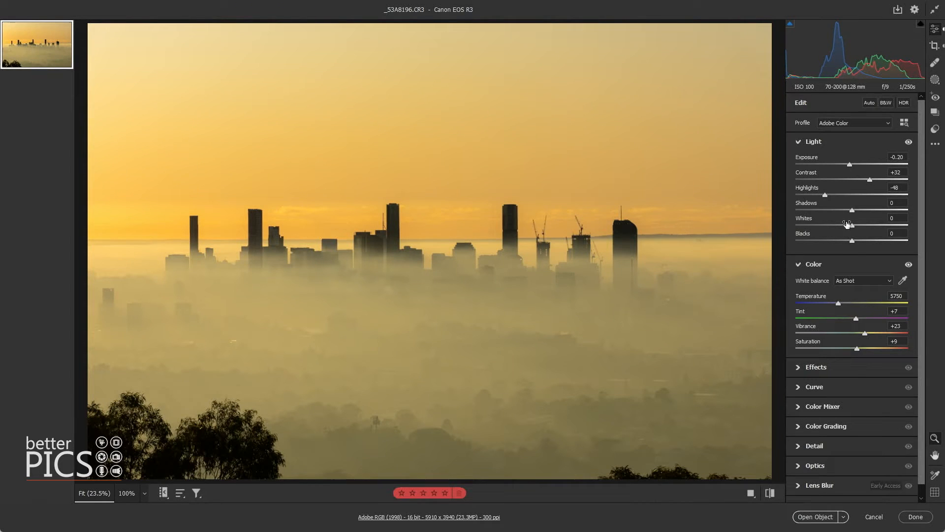
left_click_drag(856, 318, 861, 318)
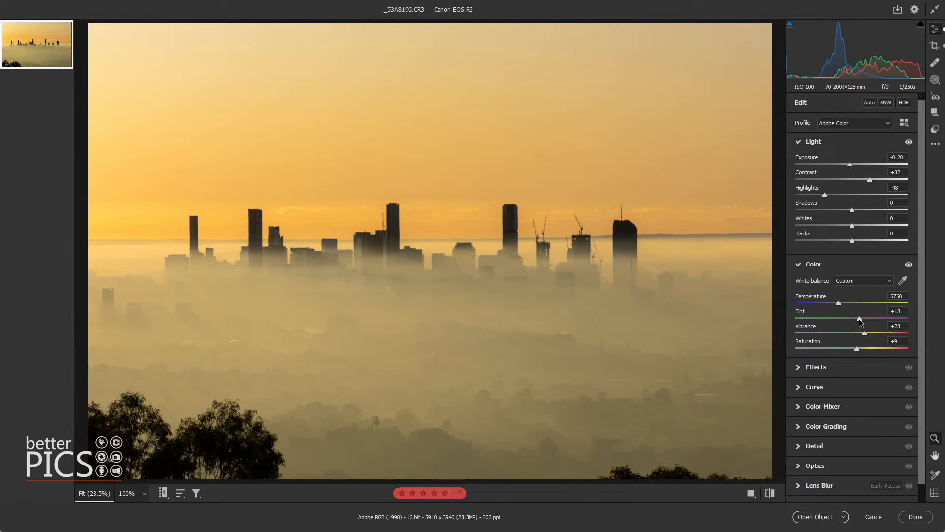
left_click_drag(861, 319, 859, 318)
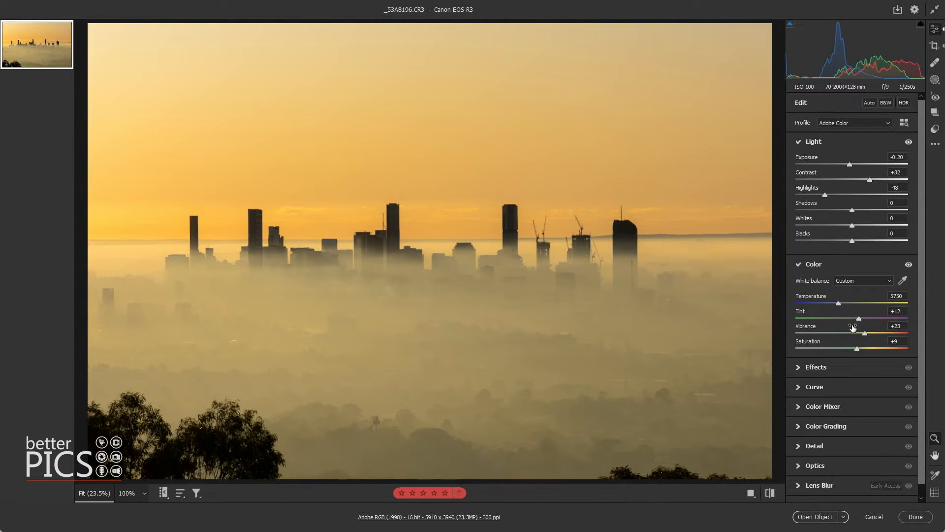
mouse_move(849, 167)
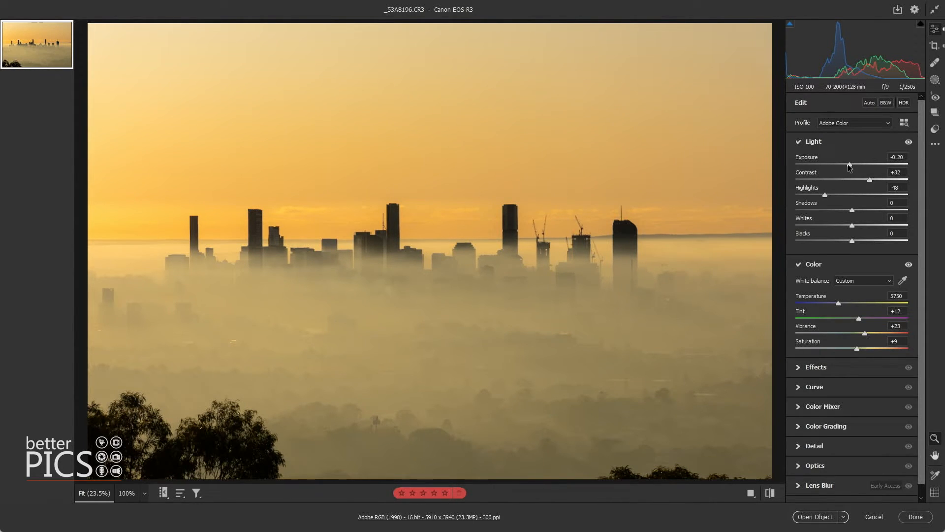
left_click_drag(849, 164, 848, 165)
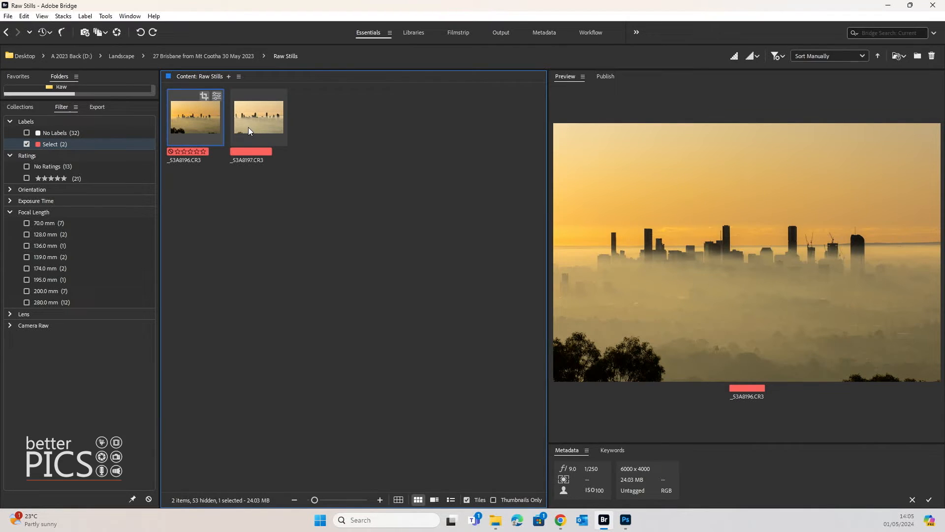
Select both skyline raws to compare the edited first photo with the untouched second.
left_click(258, 116)
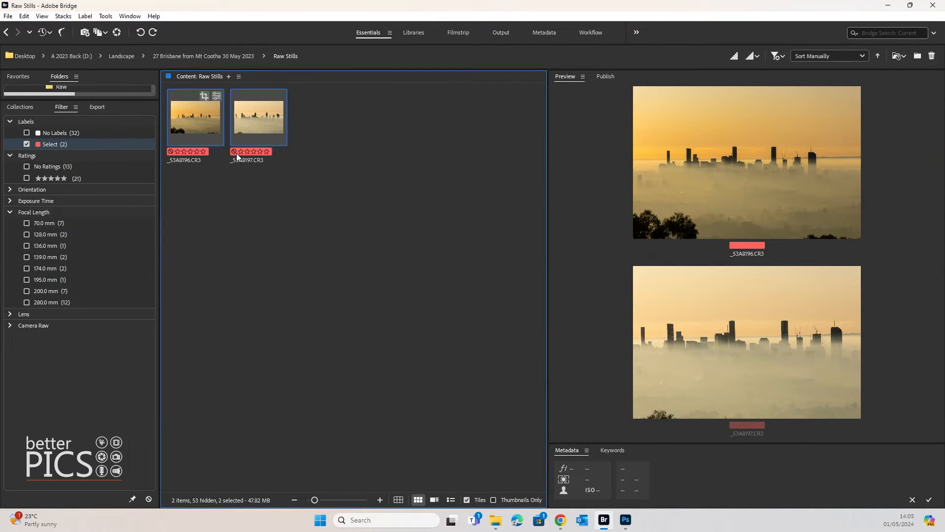
left_click(195, 117)
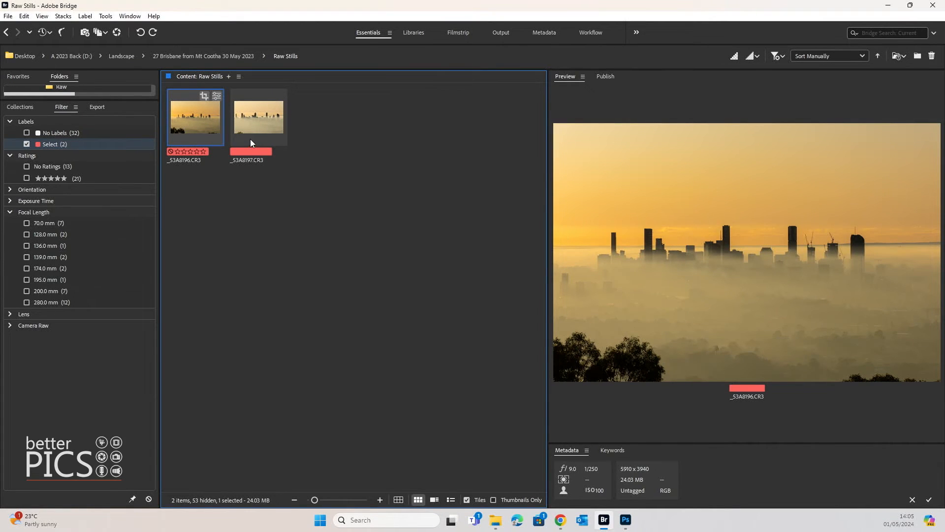
left_click(258, 116)
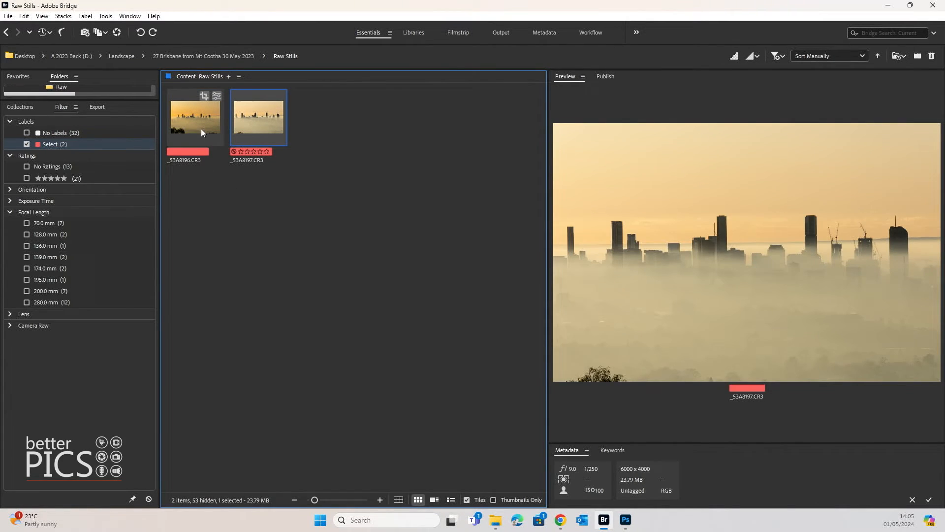
left_click(195, 117)
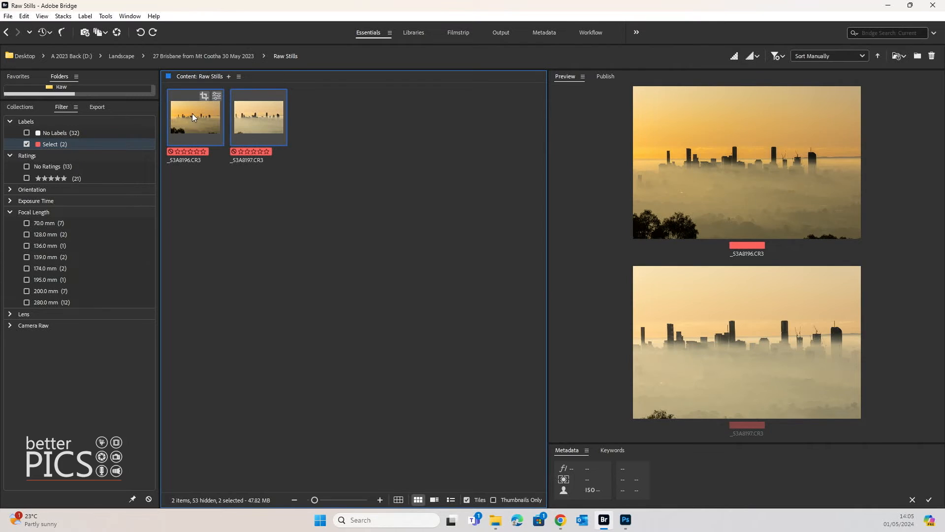
mouse_move(203, 97)
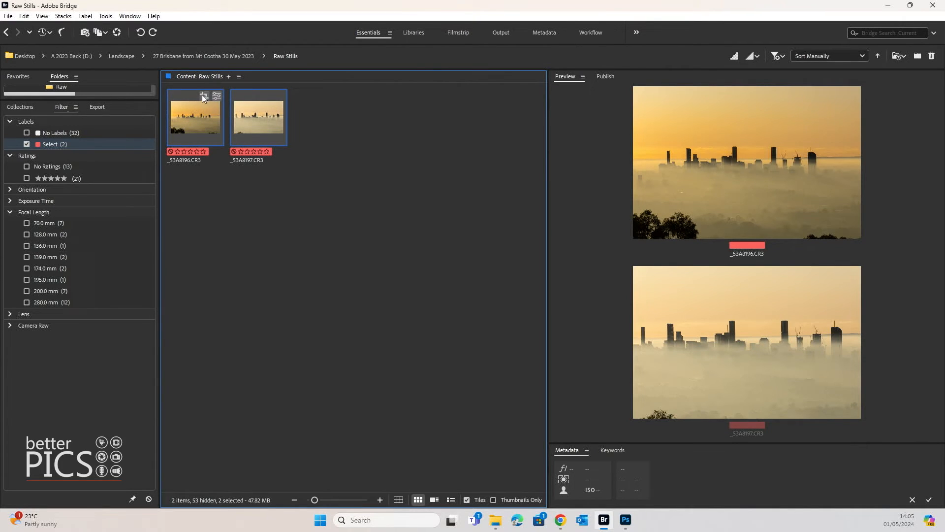
mouse_move(219, 102)
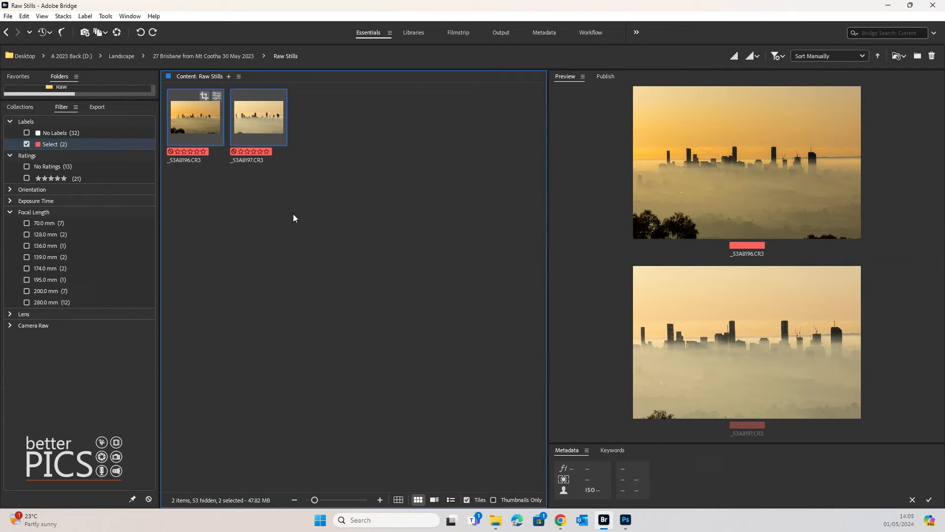
mouse_move(384, 161)
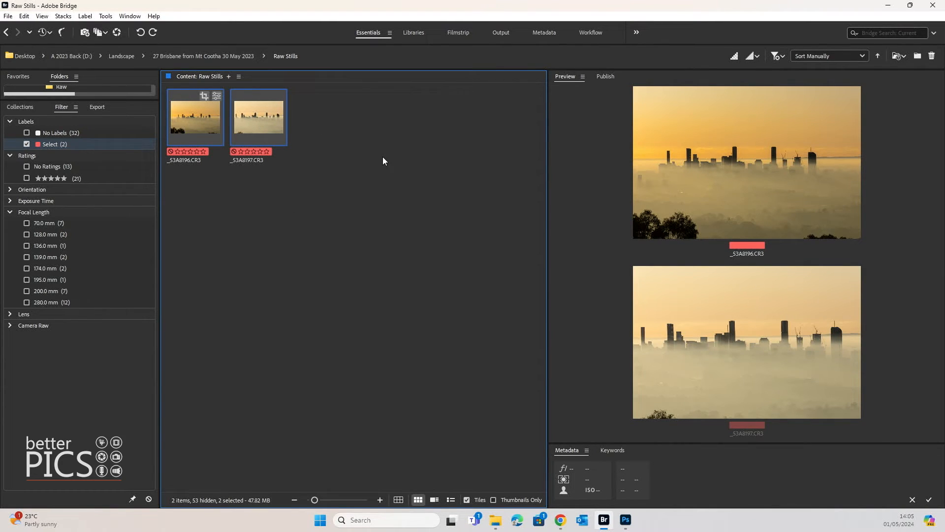
mouse_move(335, 161)
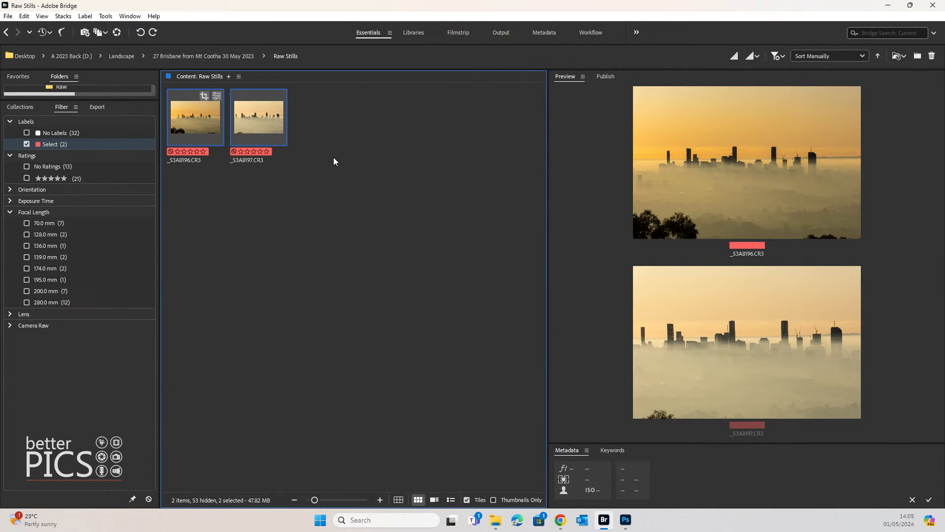
mouse_move(340, 164)
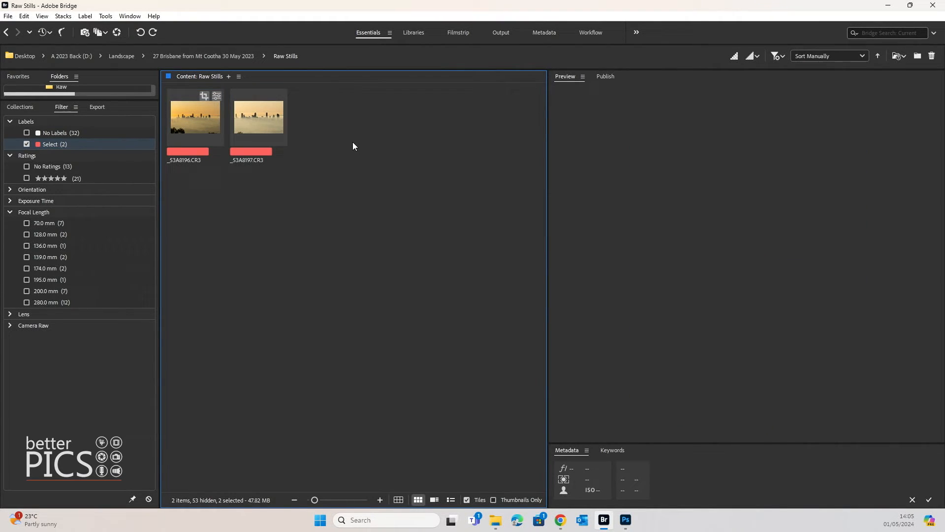
Select the edited raw _53A8196.CR3 and bring up its file actions for copying settings.
left_click(195, 117)
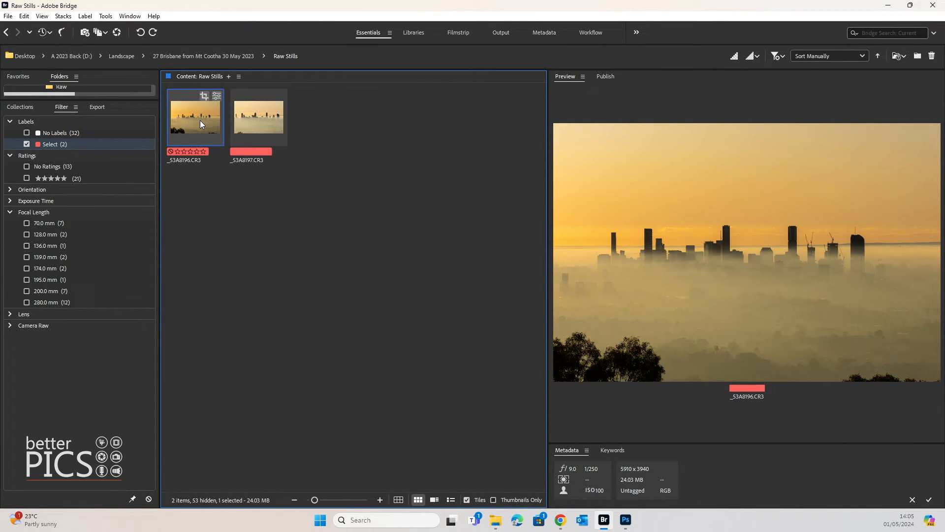
right_click(199, 123)
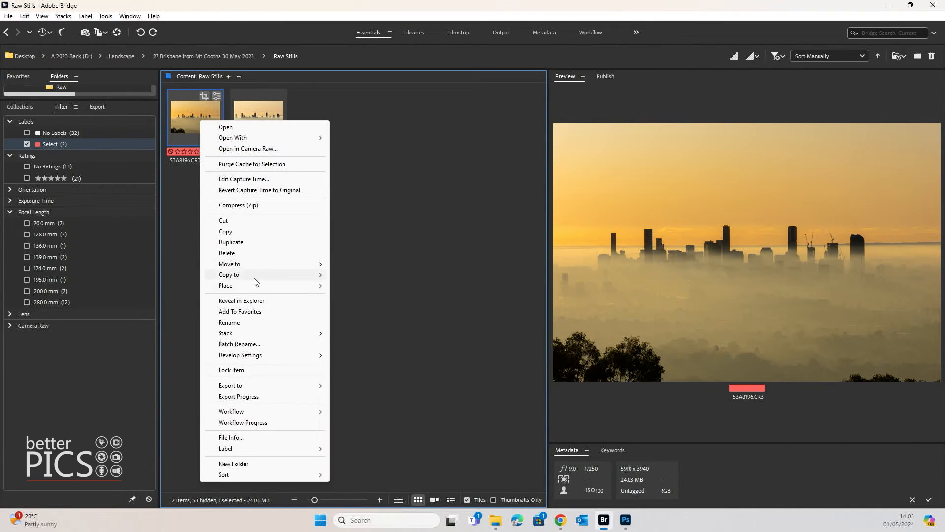
mouse_move(269, 356)
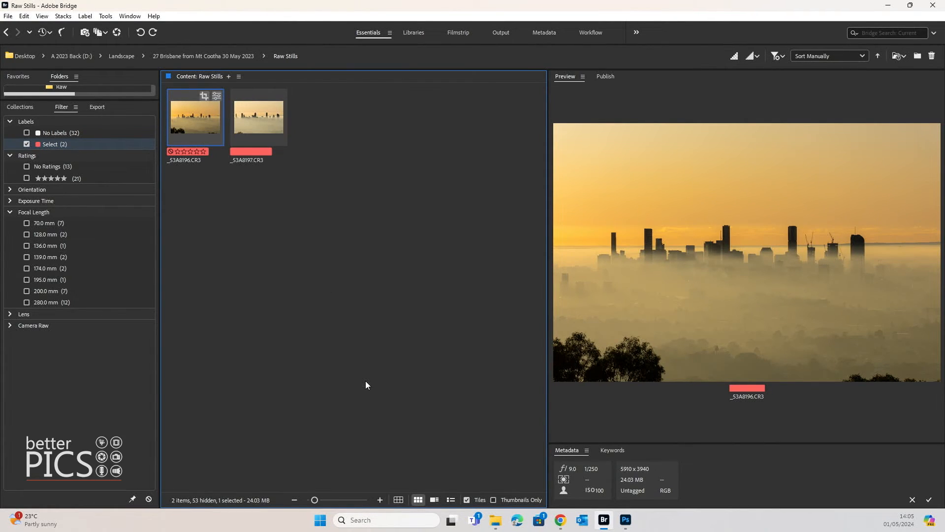
Choose Develop Settings > Paste Settings on the second raw _53A8197.CR3.
left_click(258, 116)
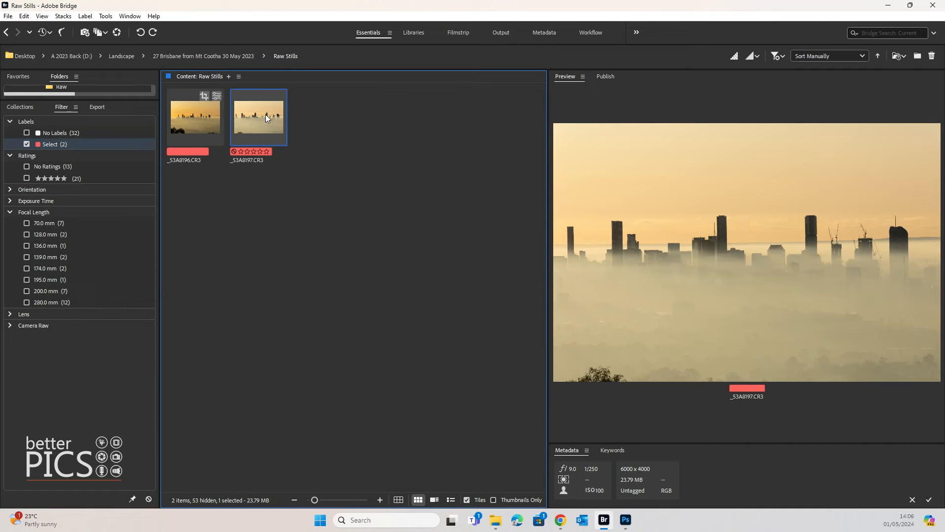
right_click(267, 118)
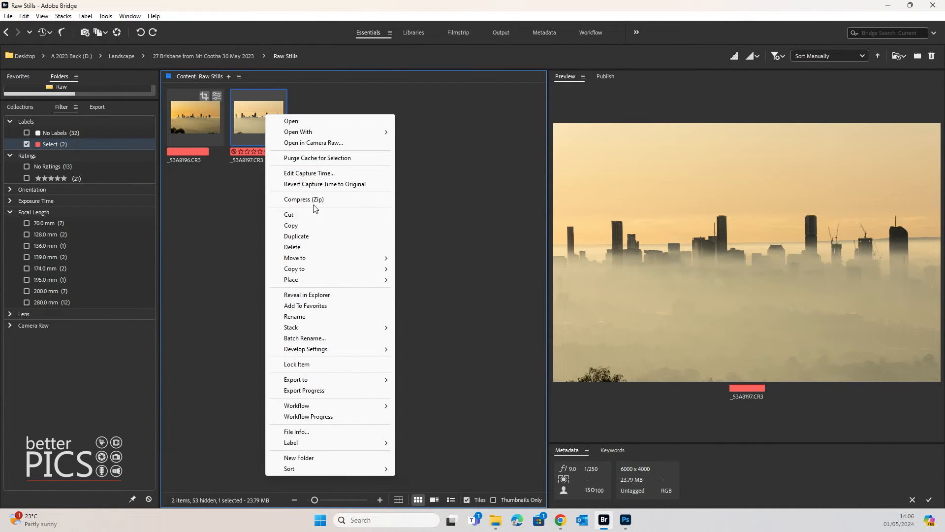
left_click(306, 349)
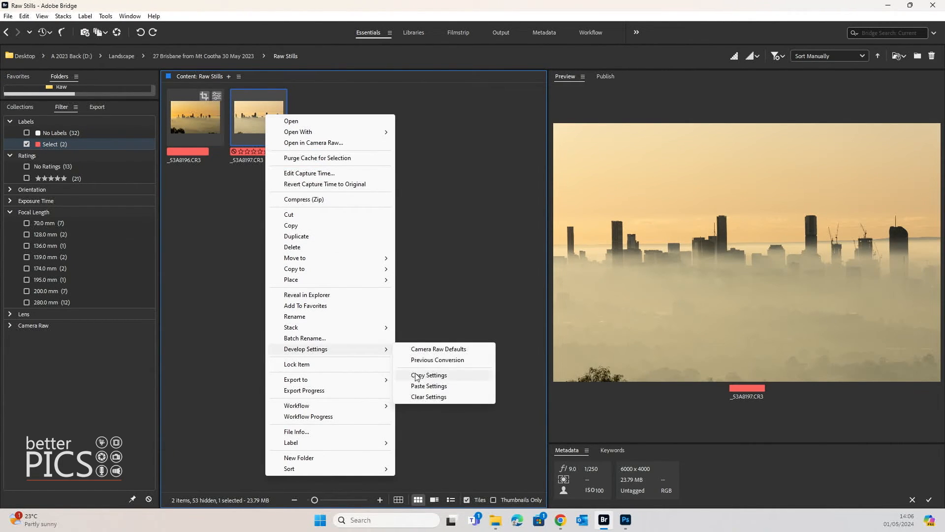
left_click(430, 374)
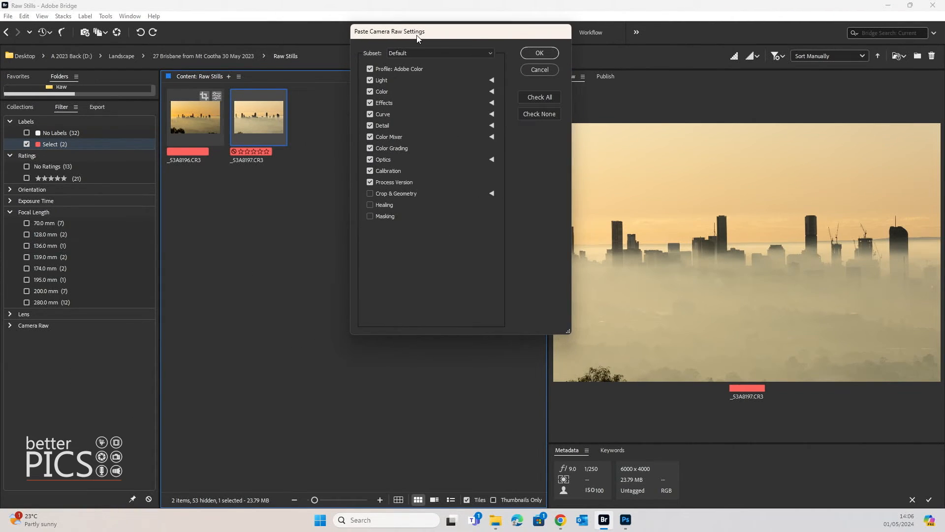
mouse_move(461, 78)
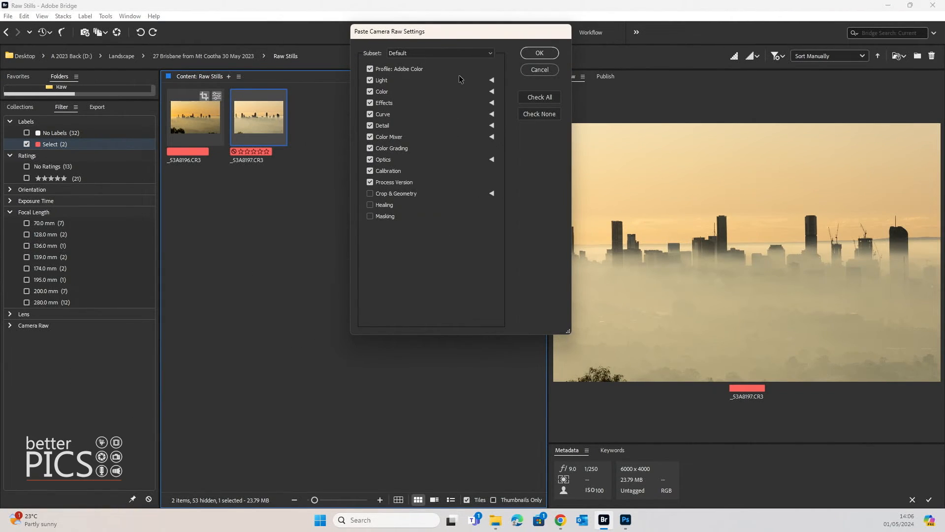
mouse_move(441, 57)
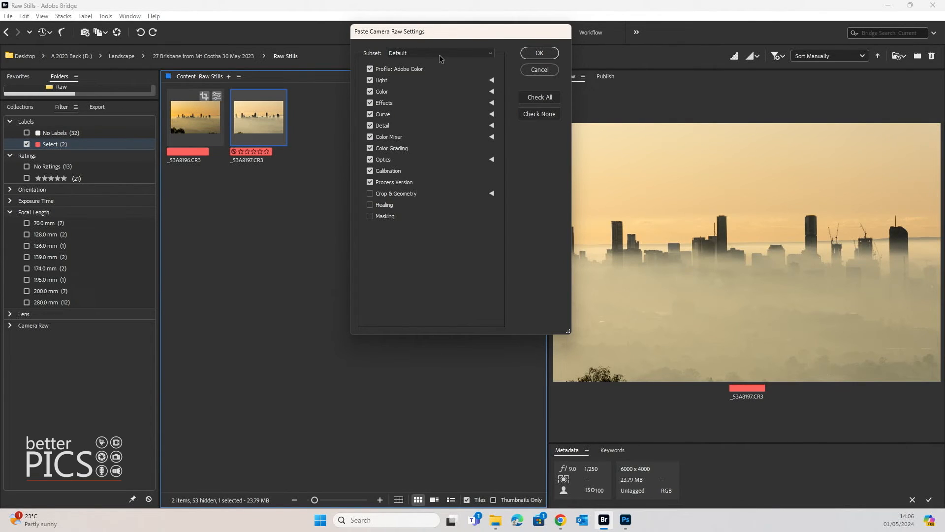
Set the paste subset to All and confirm, matching _53A8197.CR3 to the first raw.
left_click(441, 52)
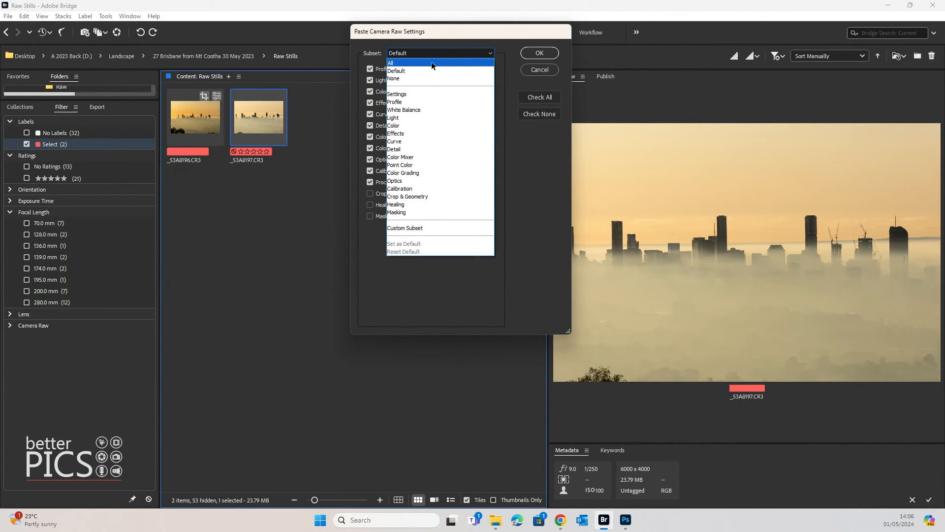
left_click(391, 63)
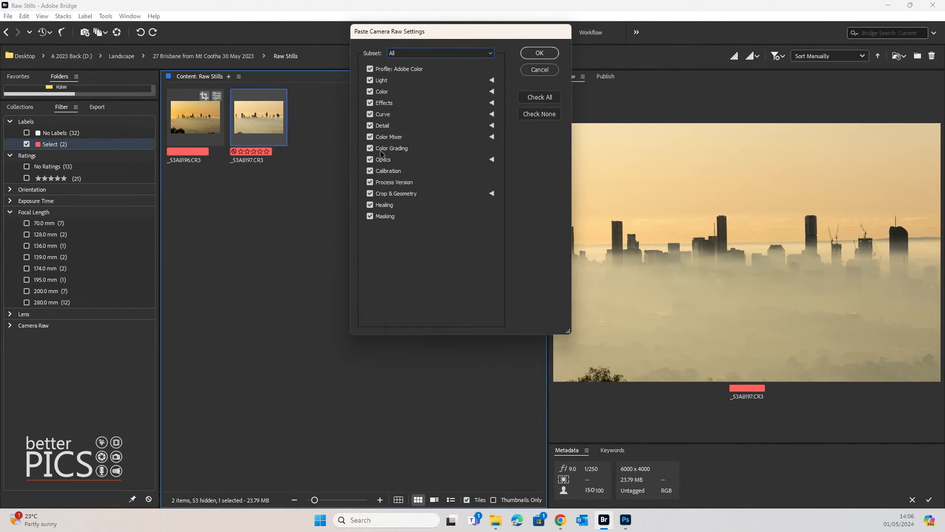
mouse_move(382, 120)
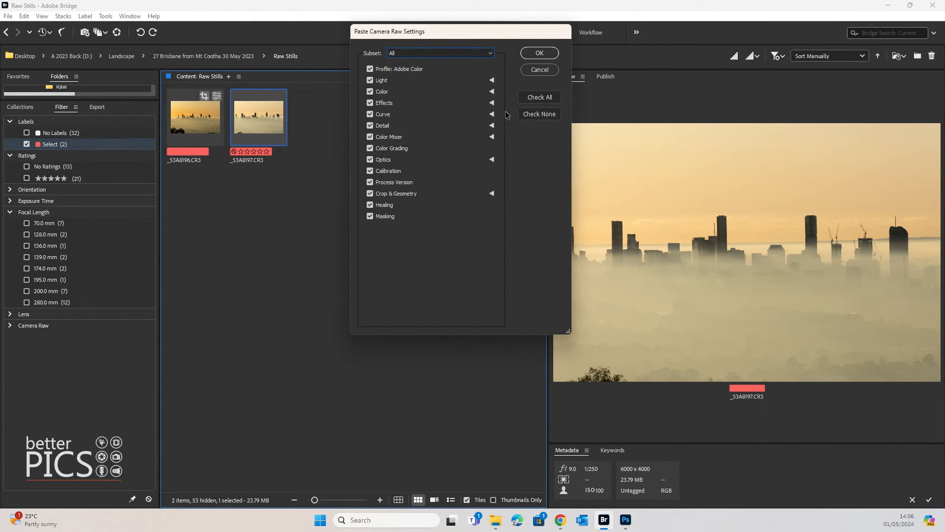
left_click(540, 52)
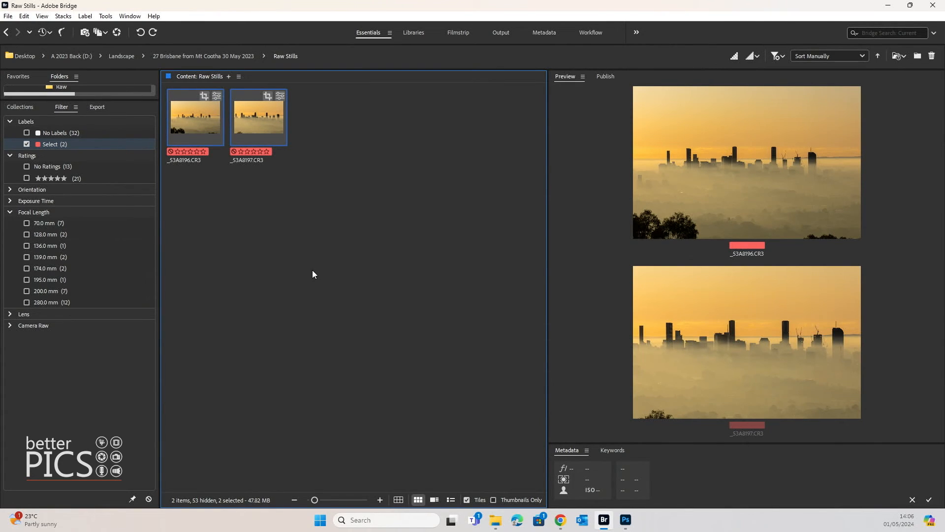
mouse_move(317, 273)
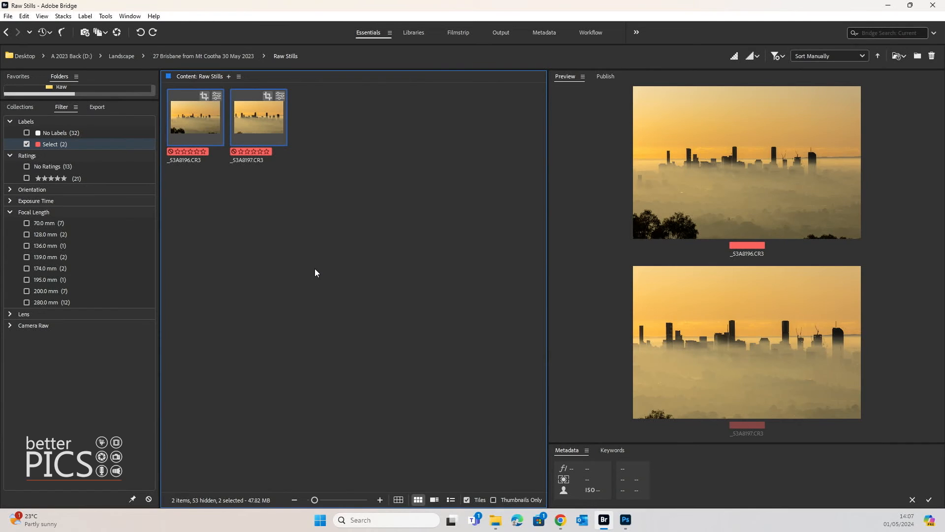
mouse_move(318, 271)
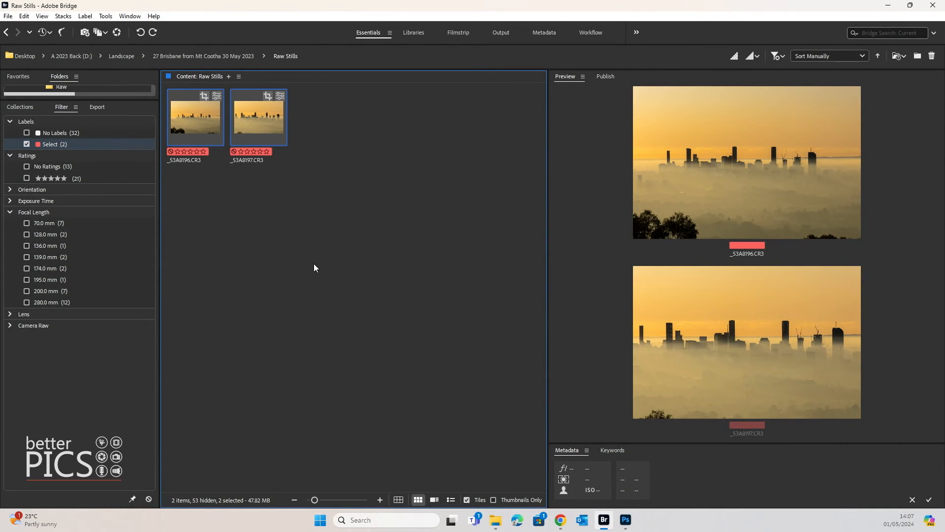
mouse_move(319, 272)
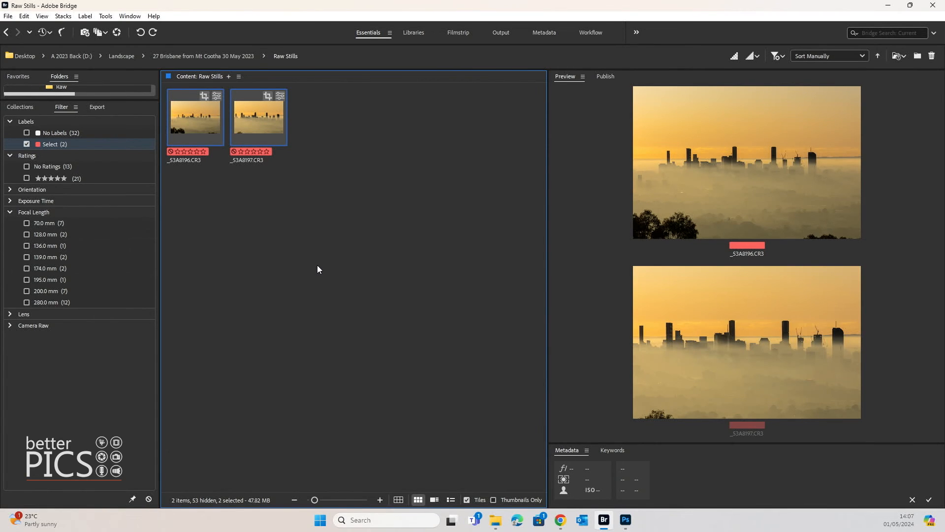
mouse_move(373, 194)
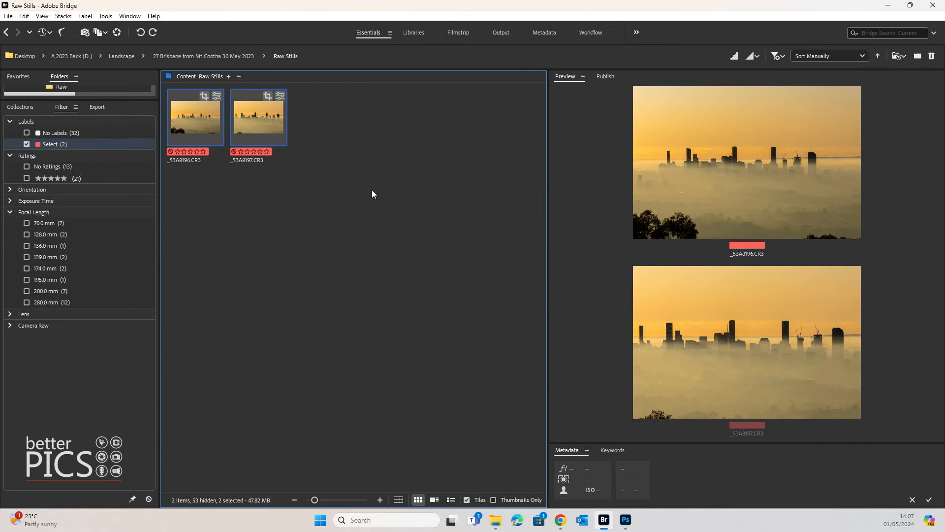
mouse_move(385, 196)
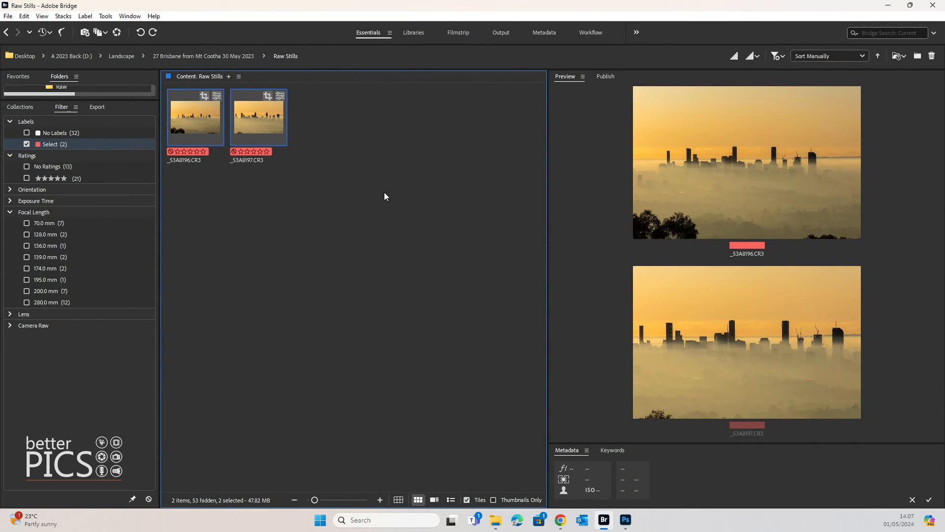
mouse_move(368, 204)
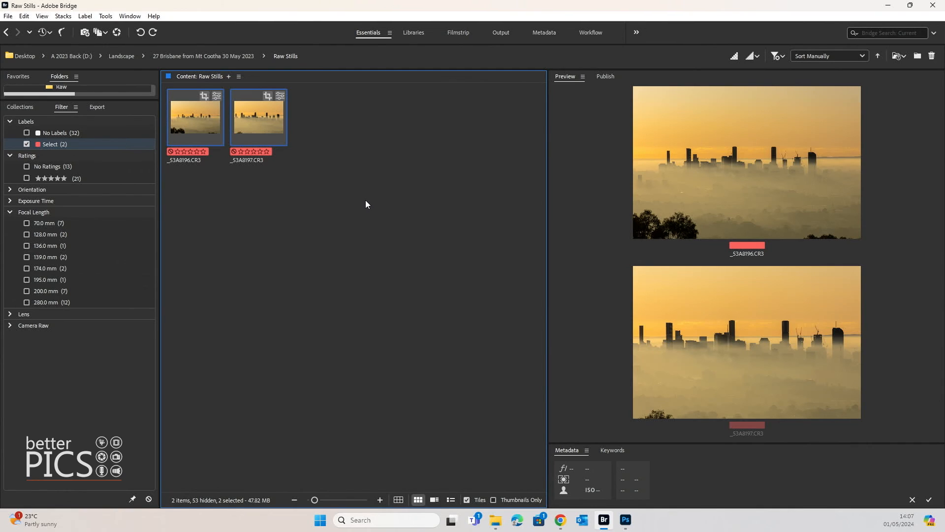
mouse_move(363, 206)
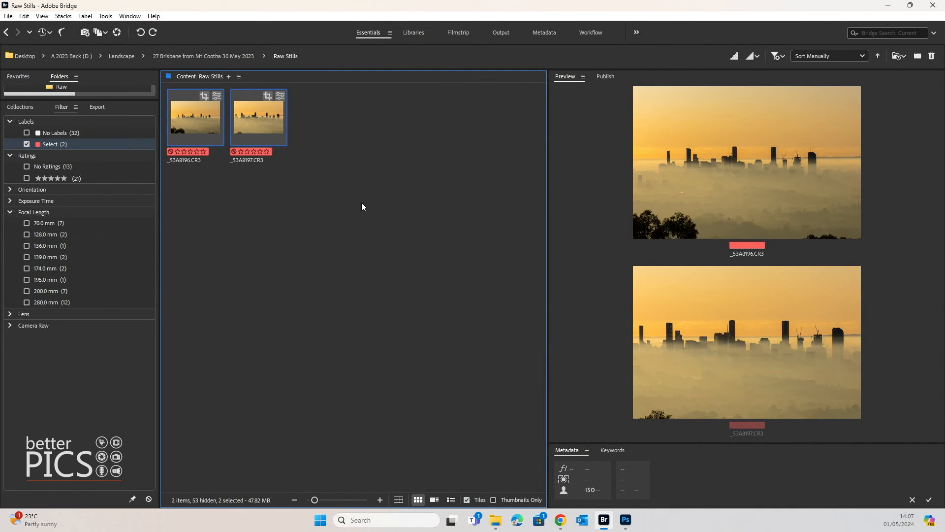
mouse_move(360, 209)
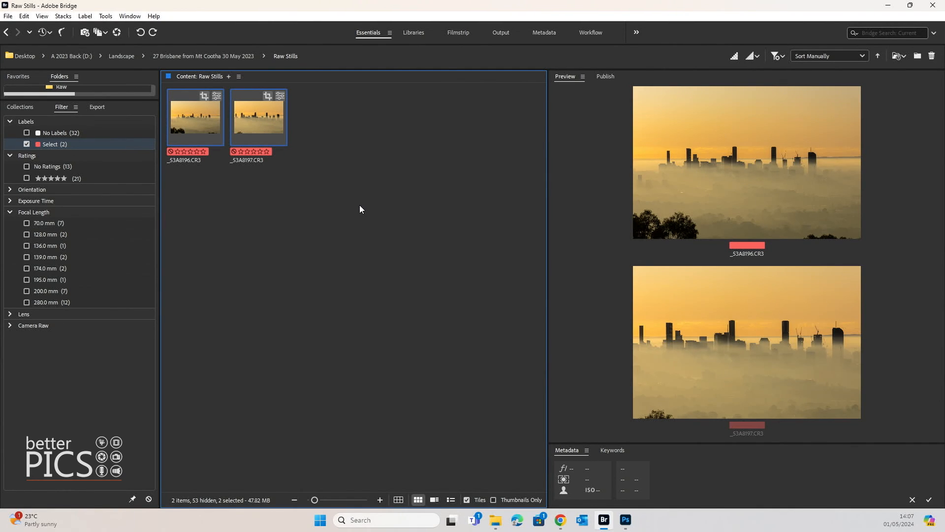
mouse_move(327, 215)
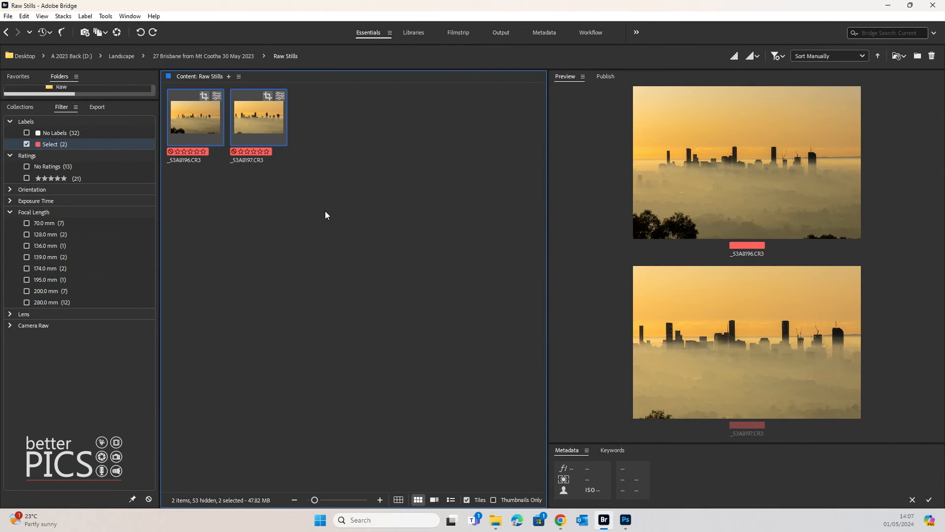